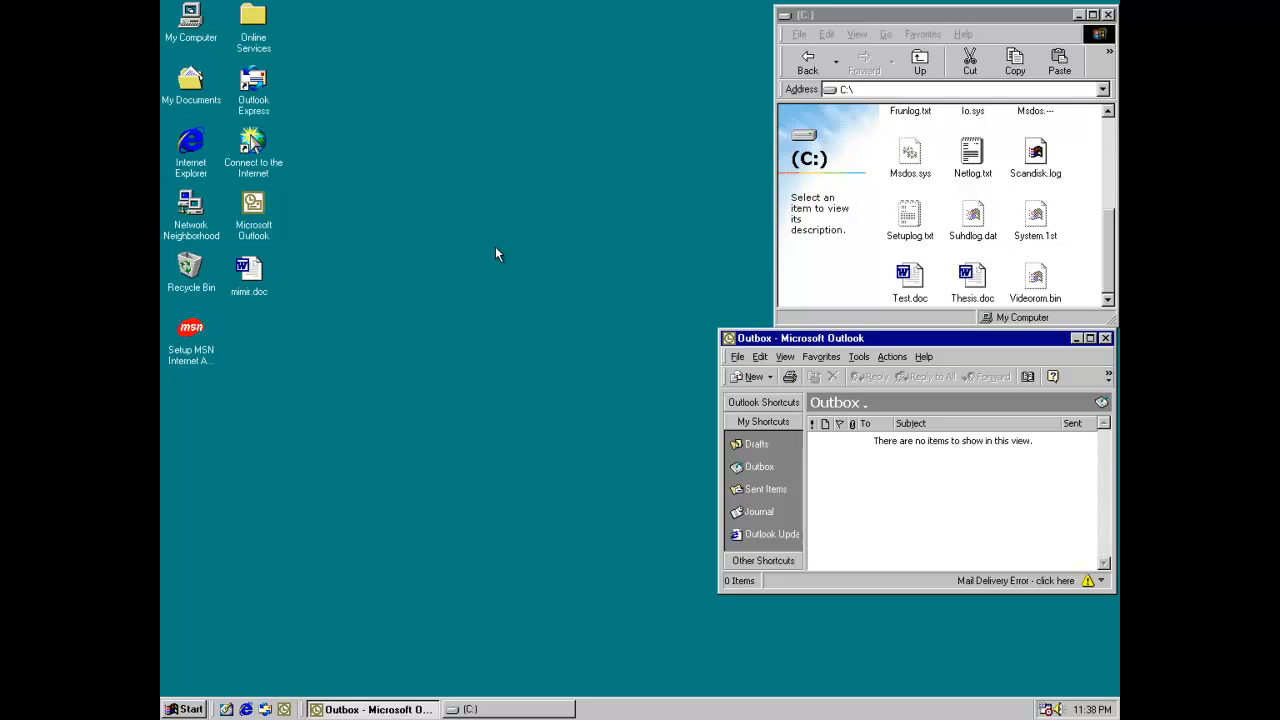
mouse_move(459, 257)
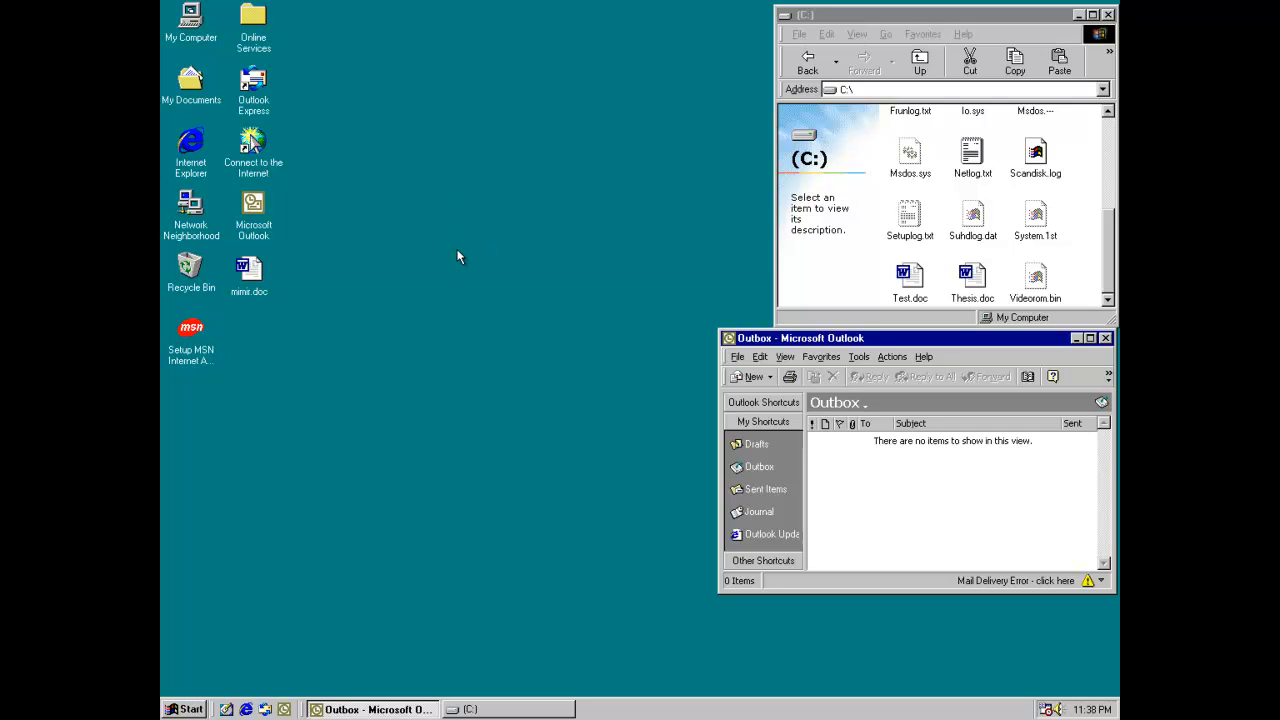
mouse_move(893, 275)
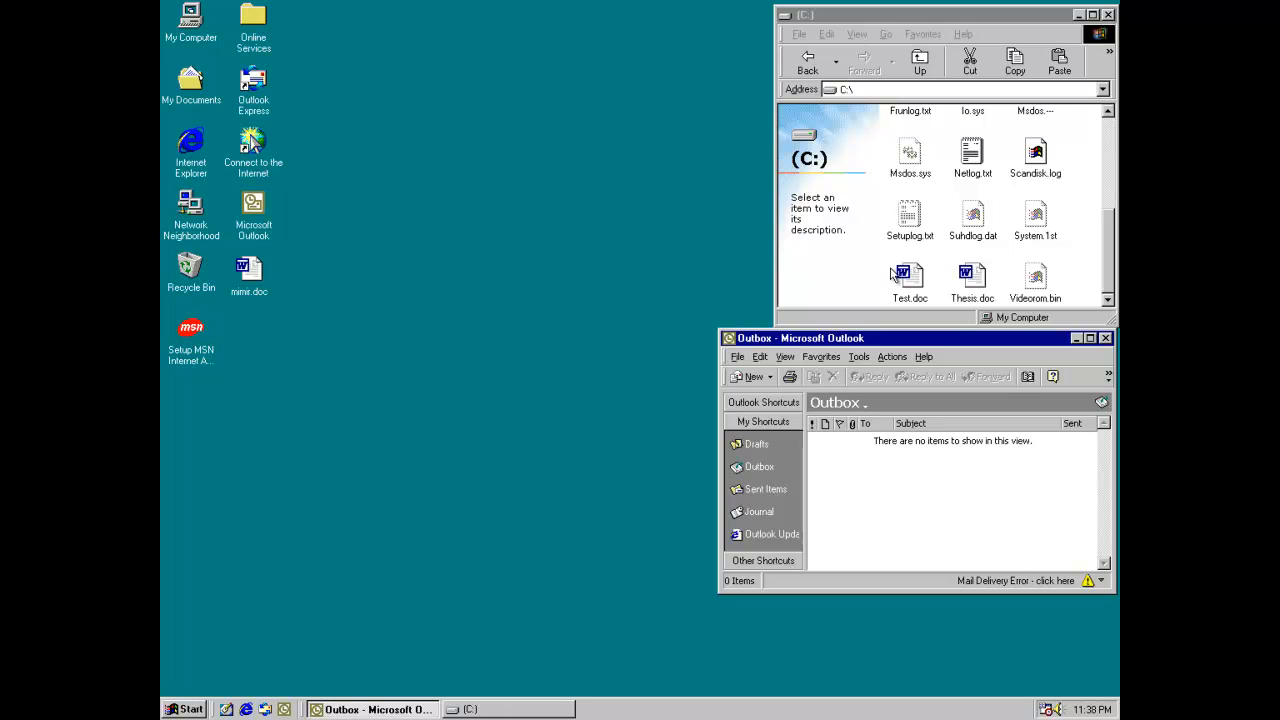
Step: Launch Test.doc, Thesis.doc and then mimir.doc from the desktop so the MiMiR macro runs in Word
left_click(910, 275)
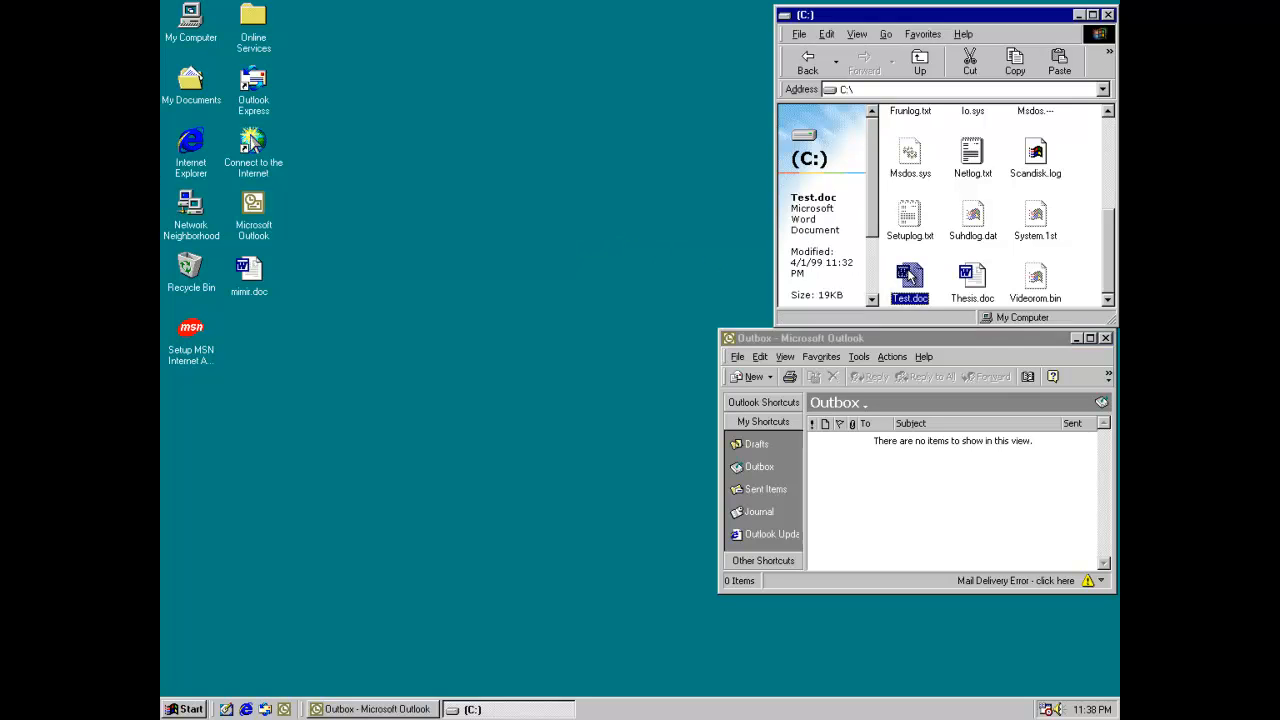
double_click(910, 275)
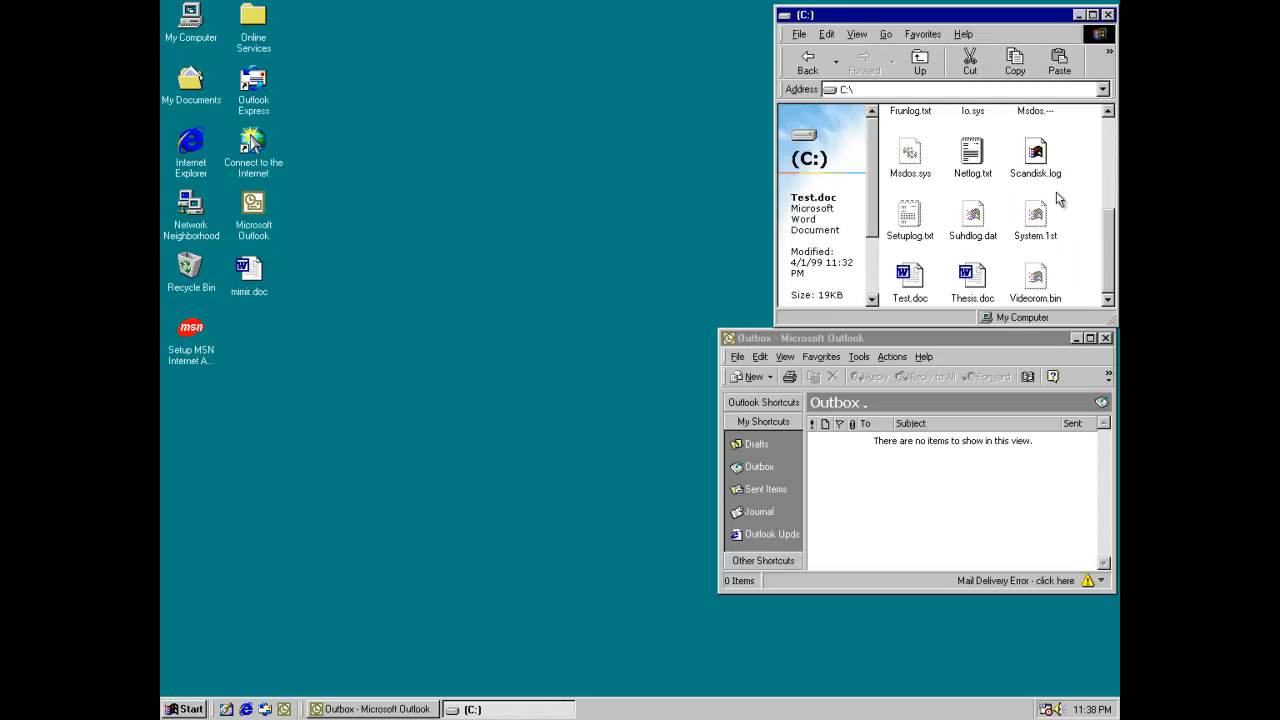
double_click(971, 277)
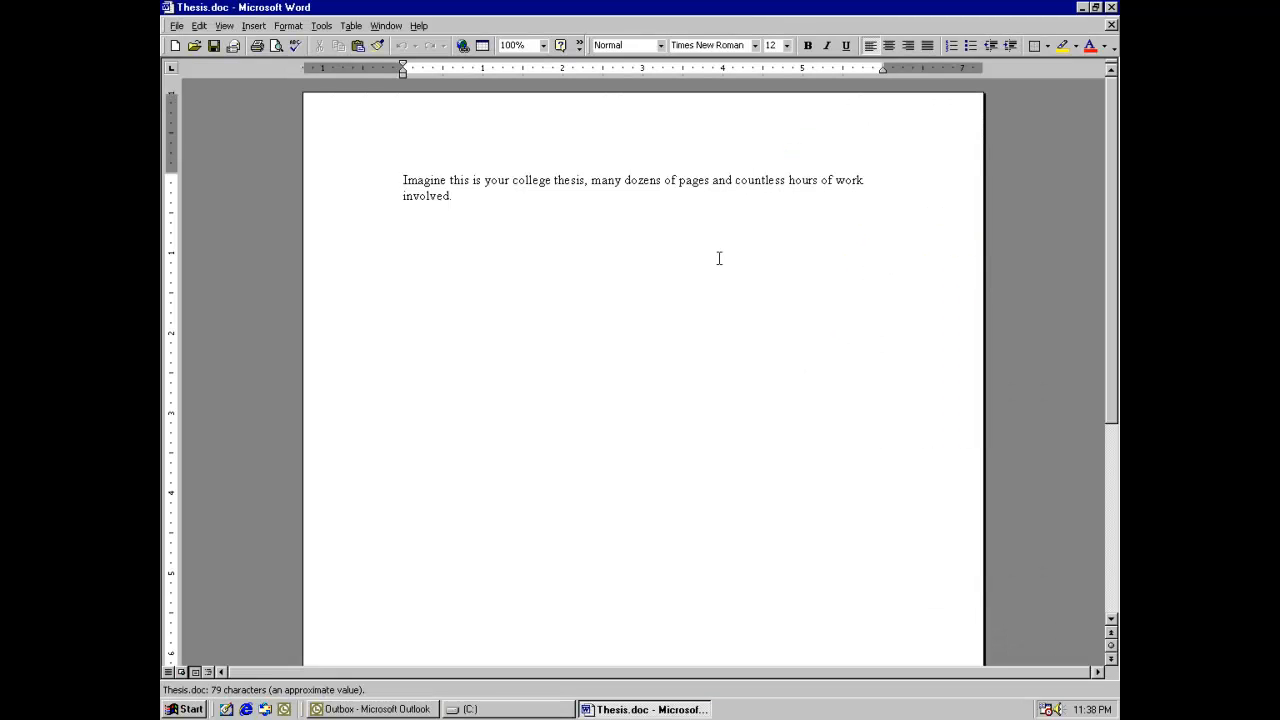
mouse_move(786, 232)
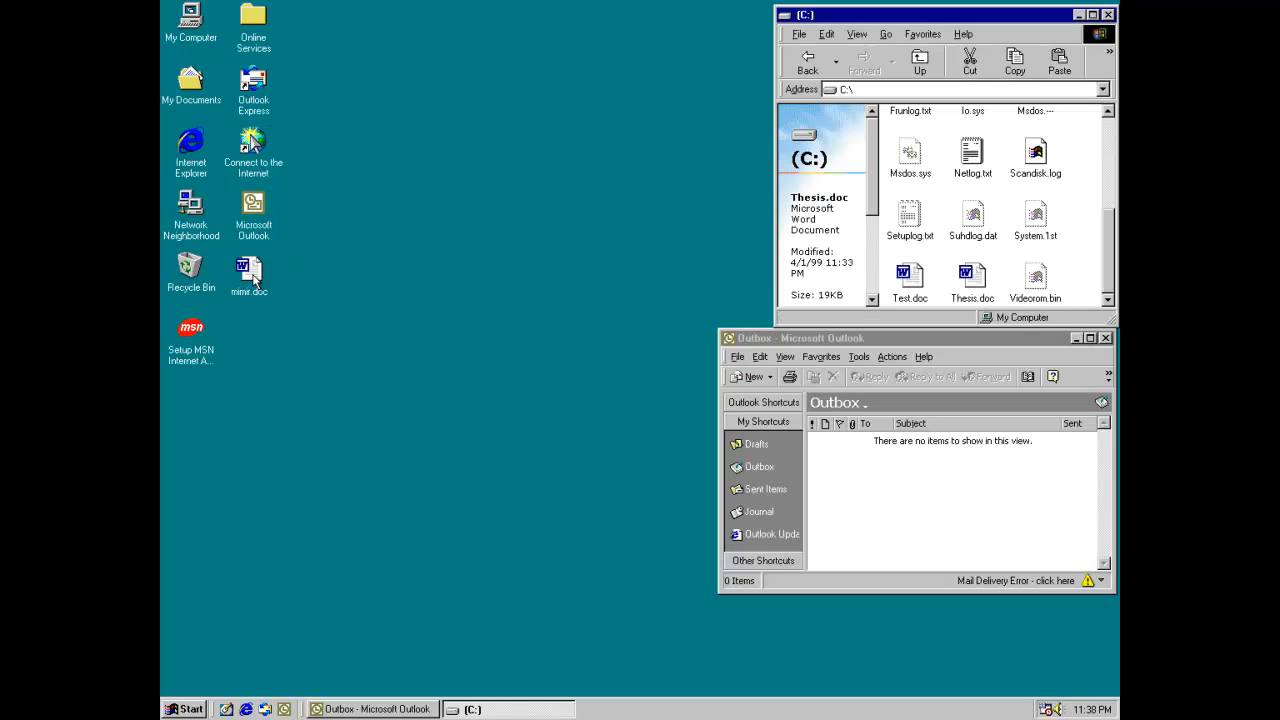
double_click(247, 266)
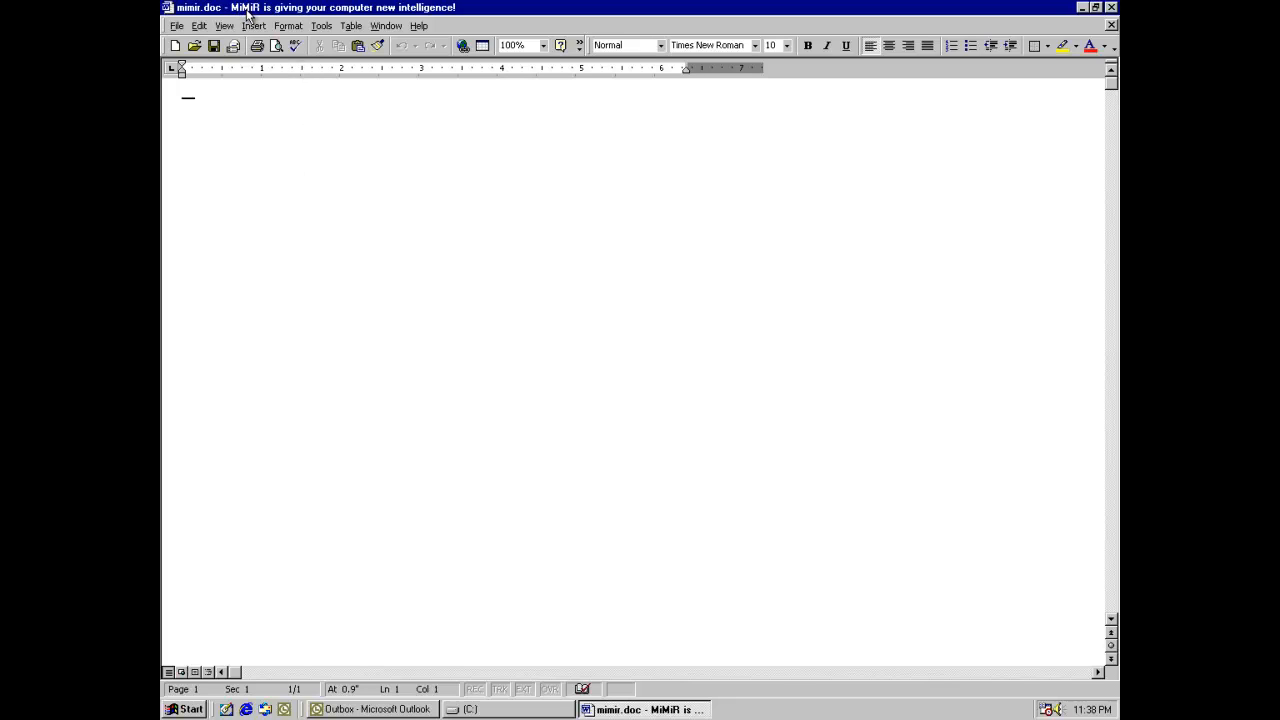
mouse_move(268, 26)
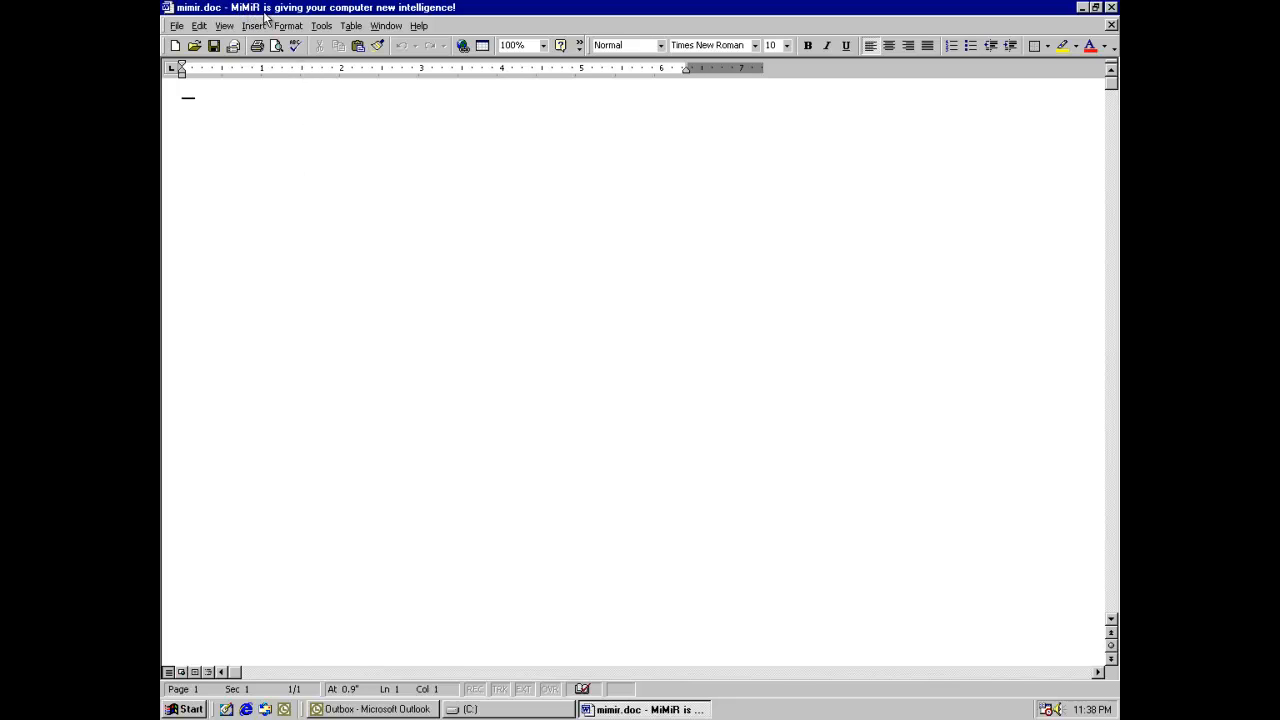
mouse_move(481, 8)
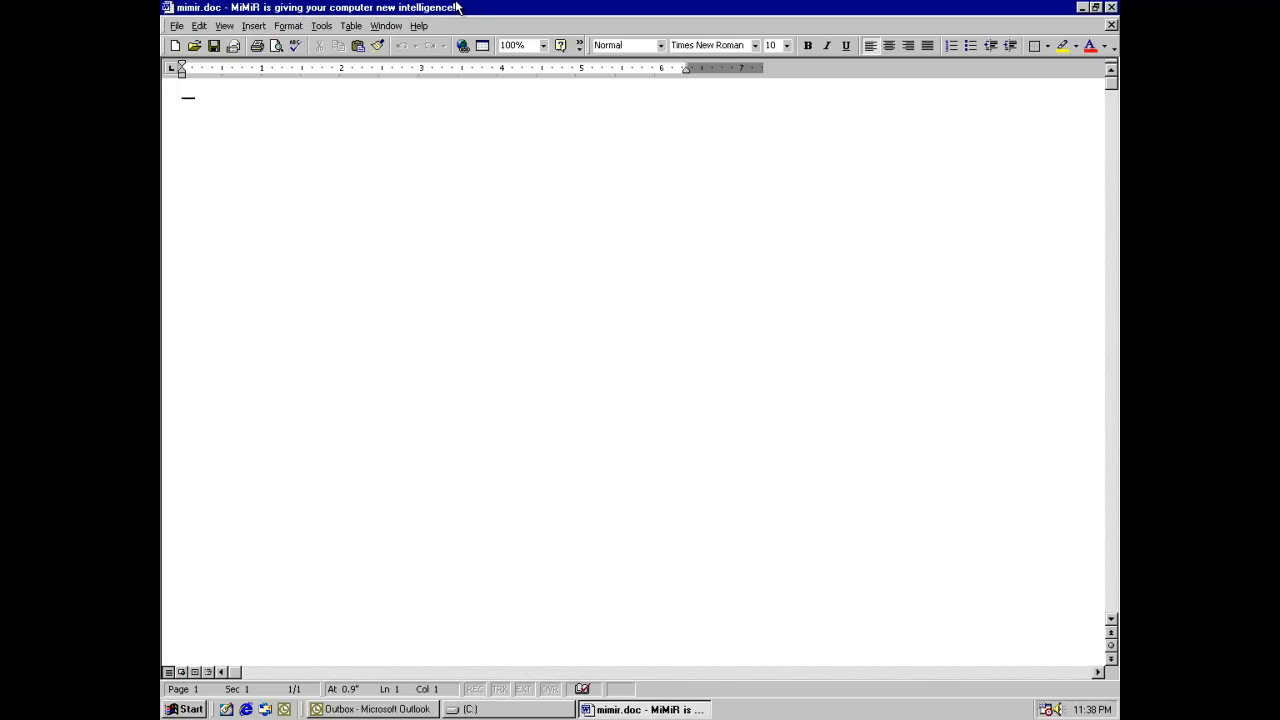
mouse_move(467, 8)
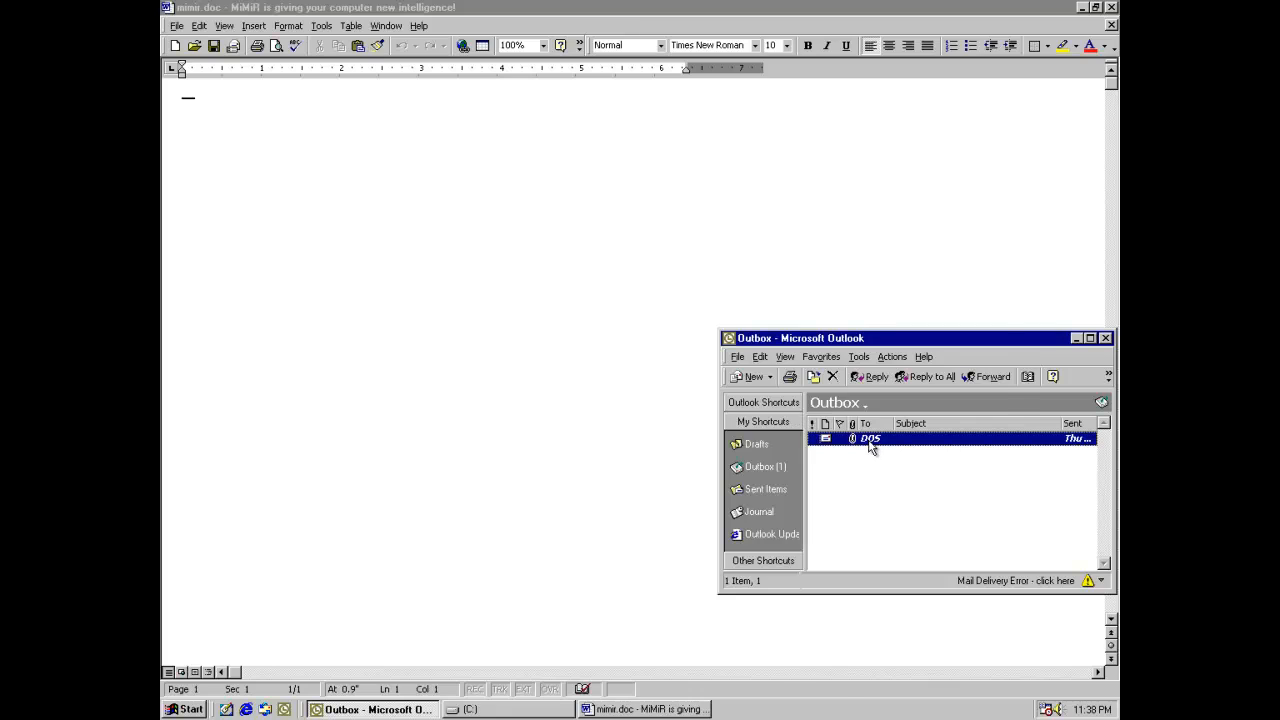
Step: Bring up the queued Outbox message addressed to DOS
double_click(872, 438)
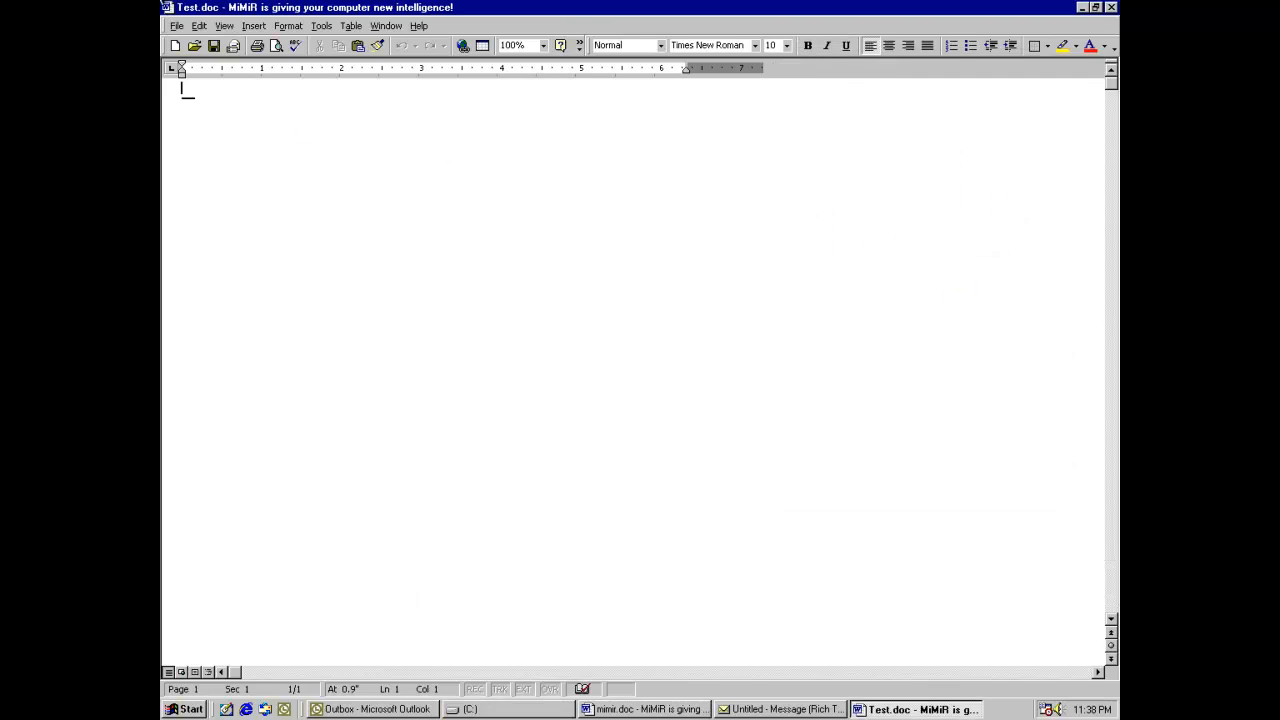
mouse_move(240, 105)
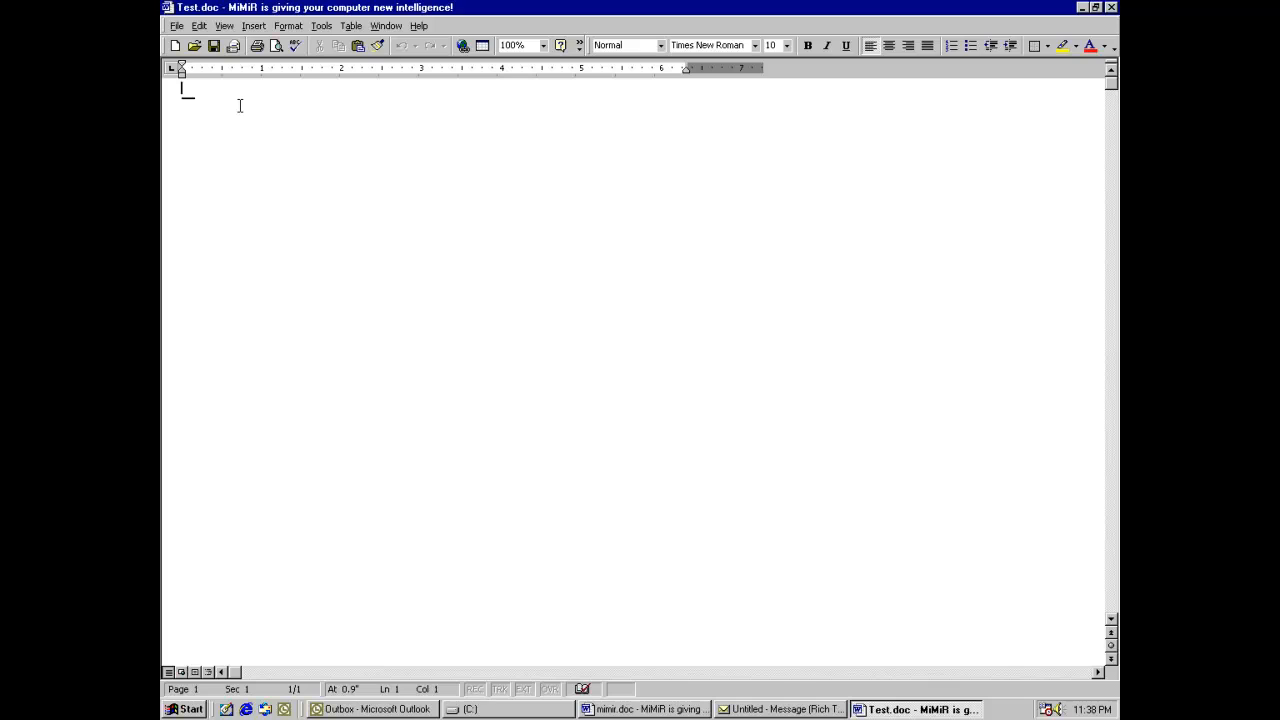
mouse_move(234, 90)
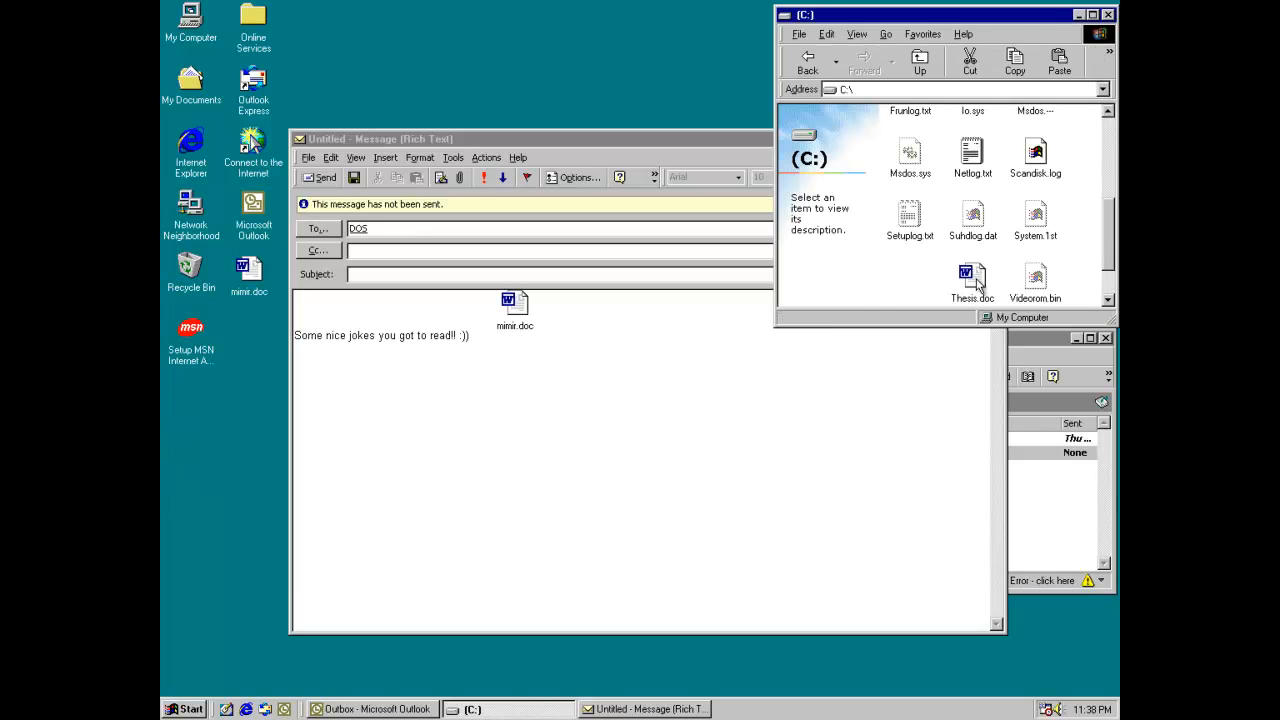
Step: Relaunch Thesis.doc, then select the mimir.doc attachment in the unsent DOS message
double_click(972, 275)
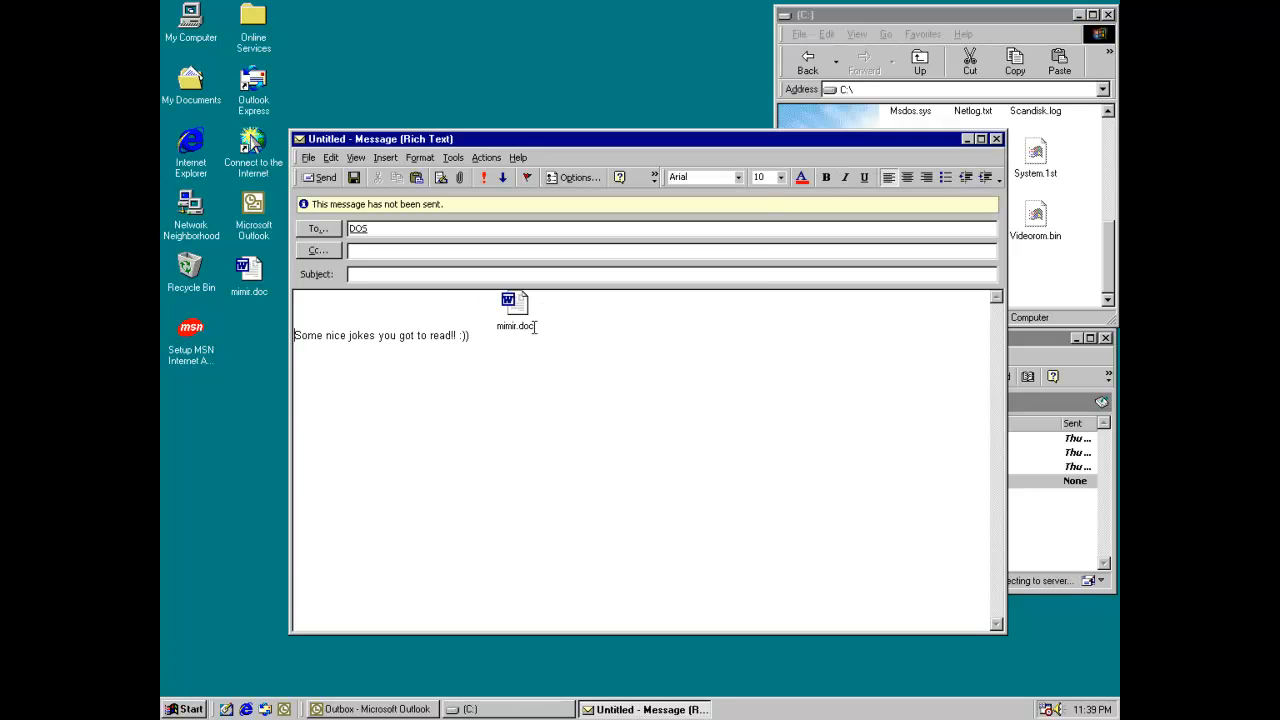
left_click(513, 305)
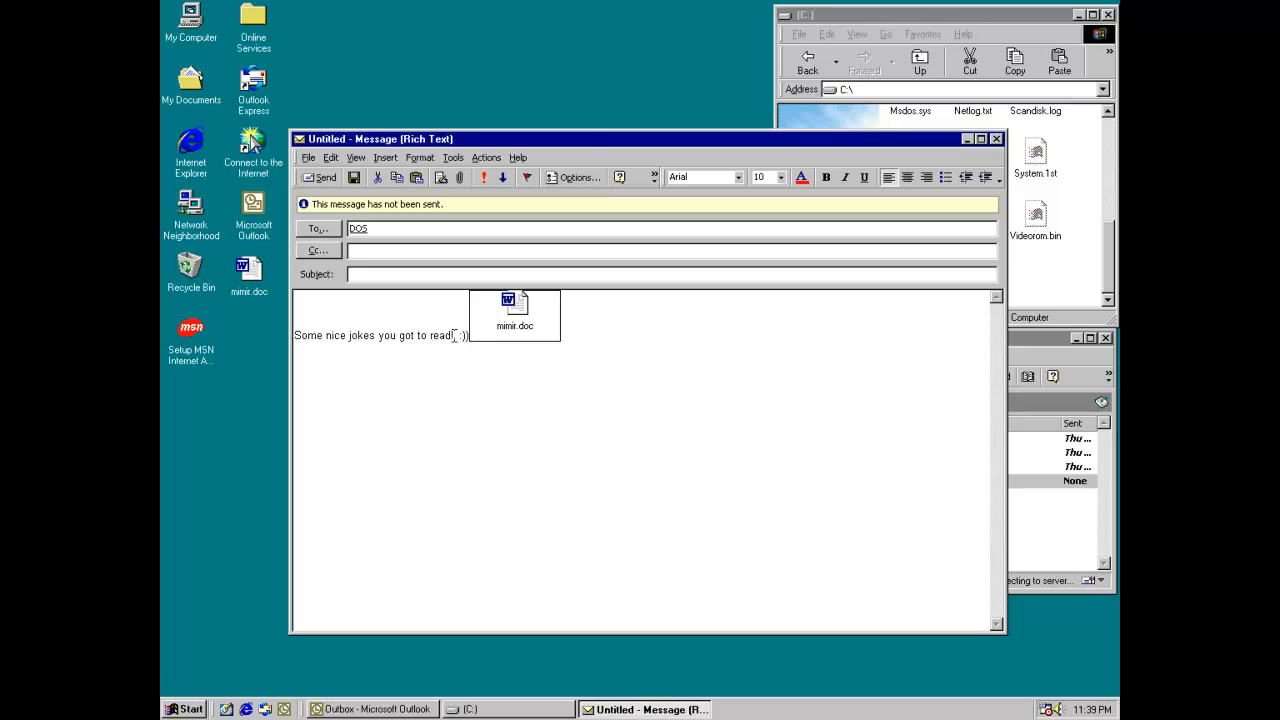